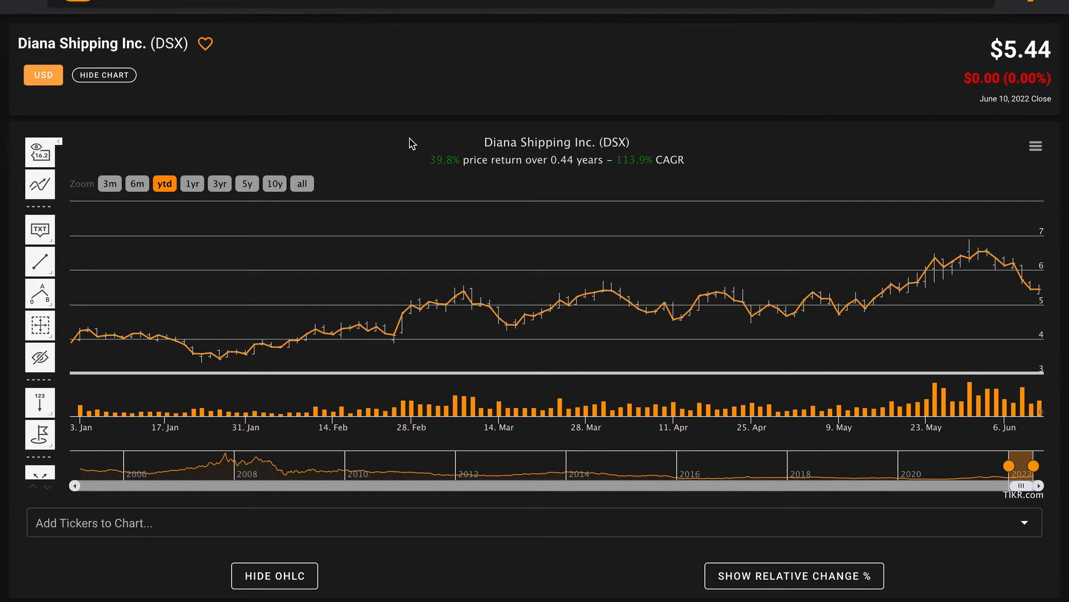
{"action": "mouse_move", "coordinate": [504, 79]}
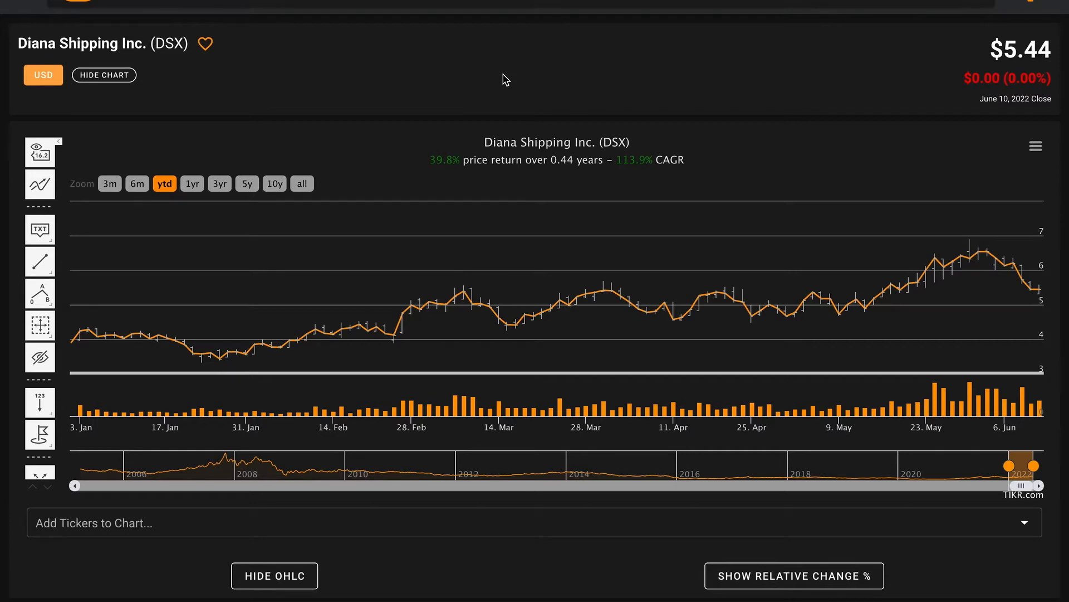
{"action": "mouse_move", "coordinate": [986, 45]}
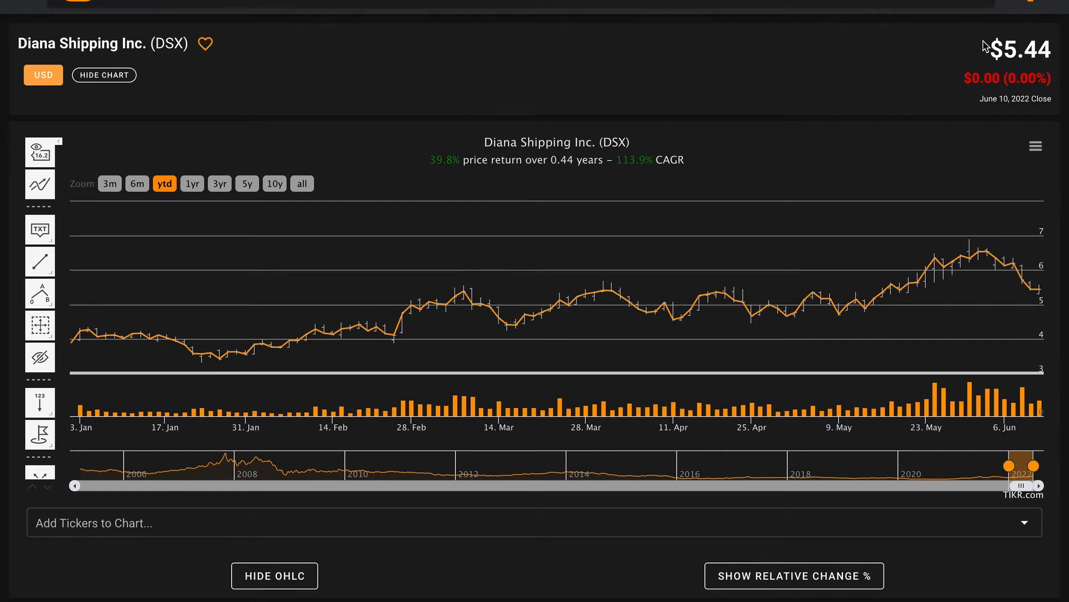
Highlight the $5.44 close, then widen the DSX chart from 1Y to all, showing −64.3% over 17.26 years.
{"action": "double_click", "coordinate": [1021, 49]}
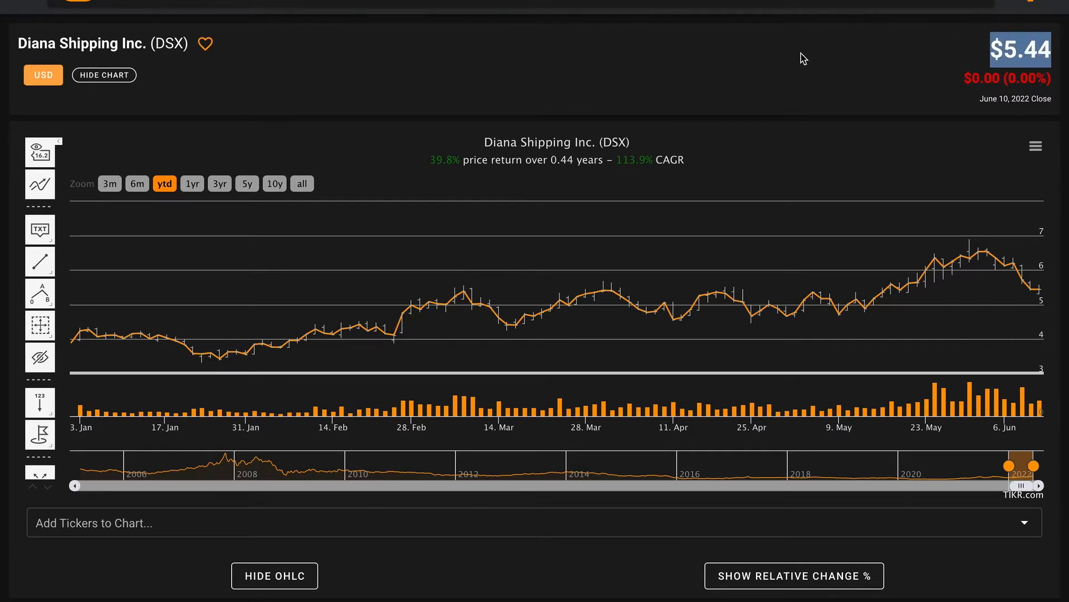
{"action": "mouse_move", "coordinate": [344, 102]}
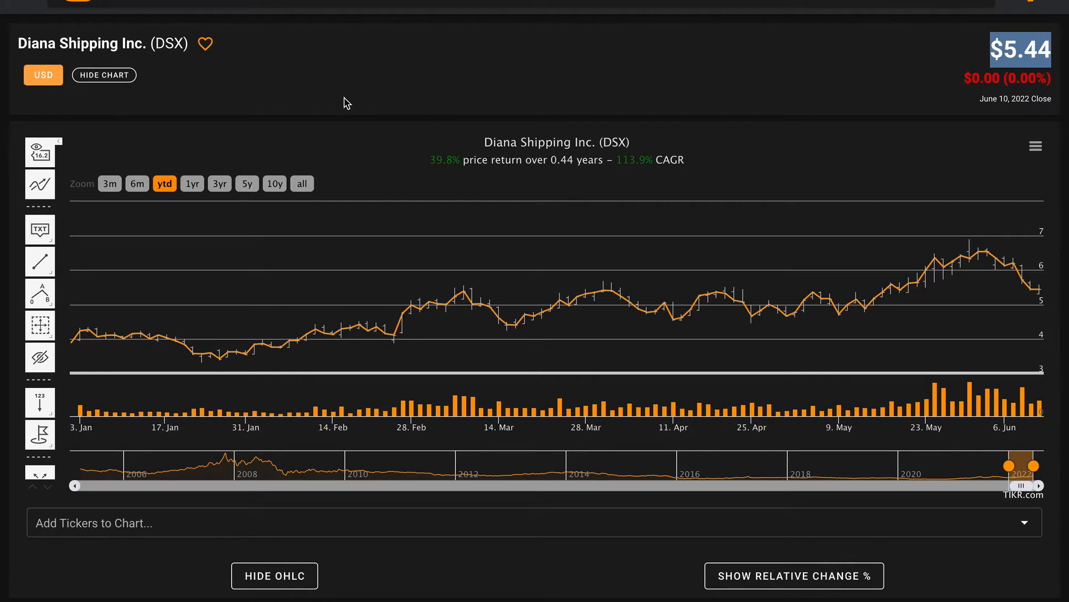
{"action": "scroll", "scroll_direction": "down", "scroll_amount": 3}
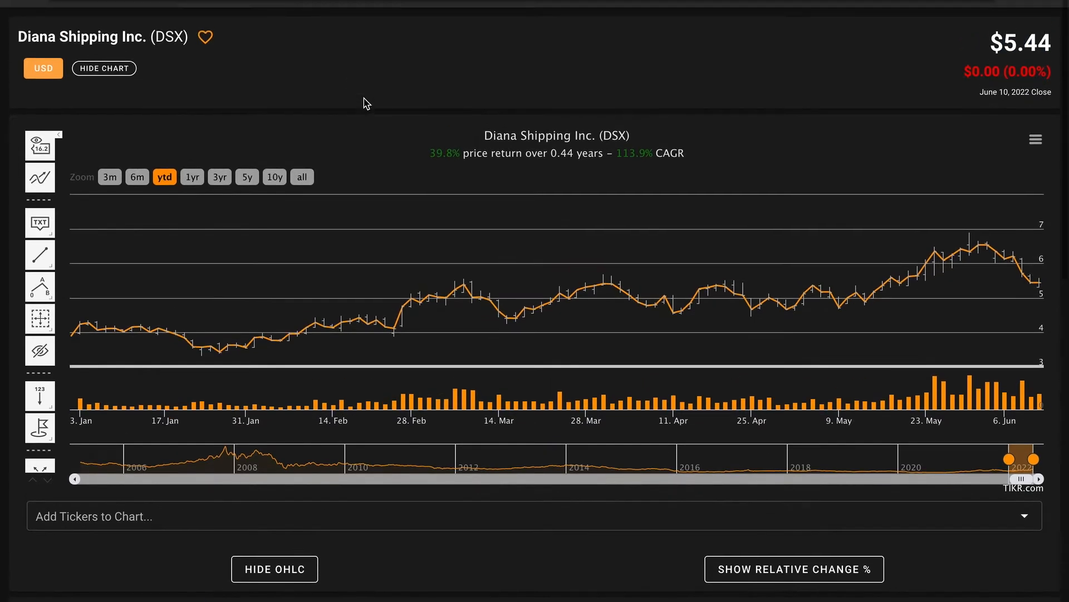
{"action": "mouse_move", "coordinate": [362, 127]}
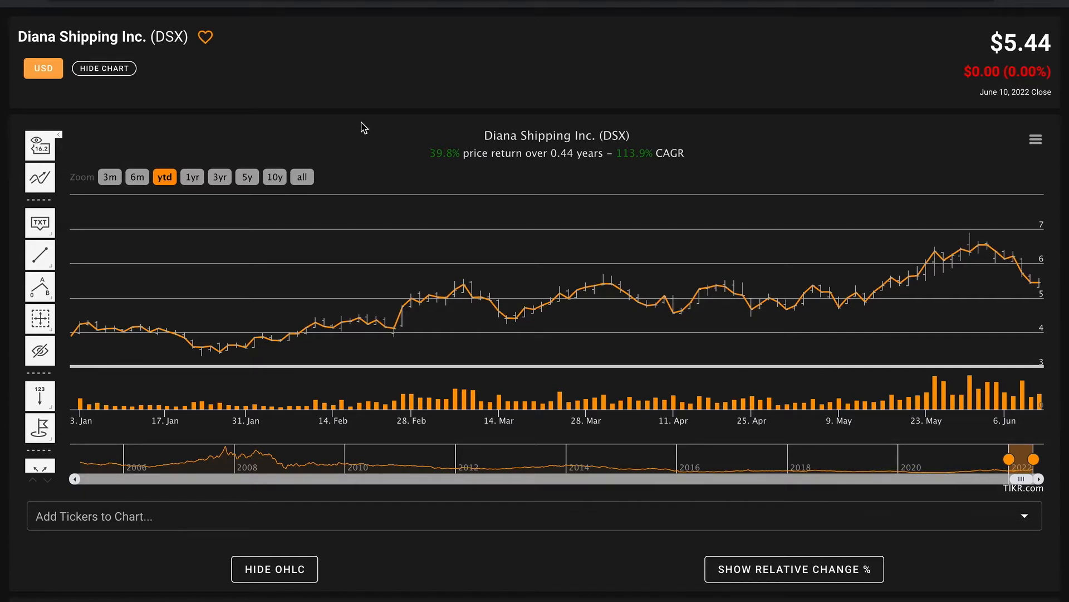
{"action": "left_click", "coordinate": [192, 177]}
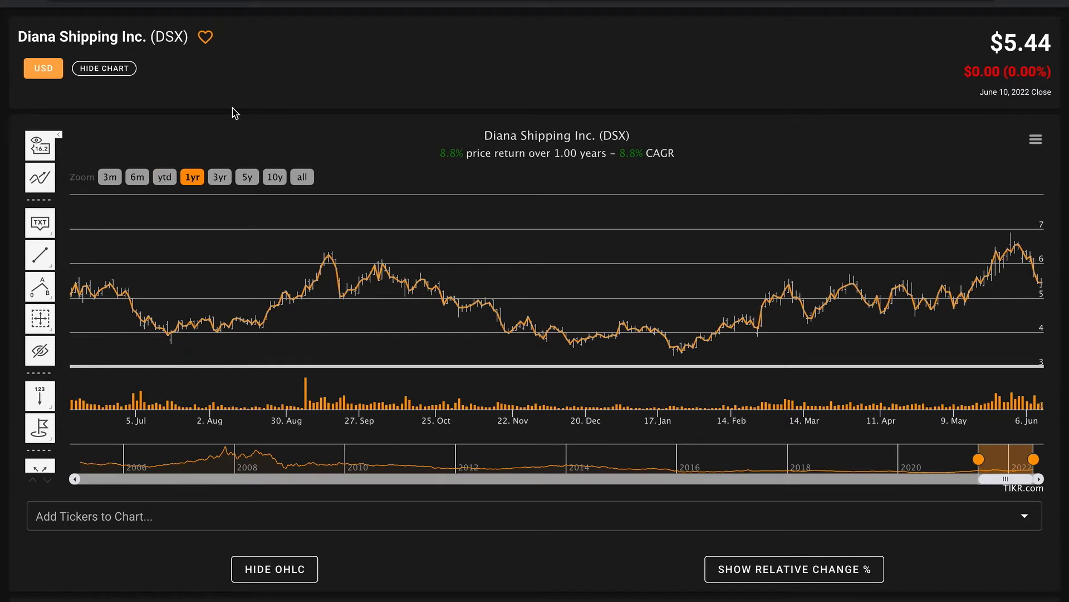
{"action": "left_click", "coordinate": [219, 177]}
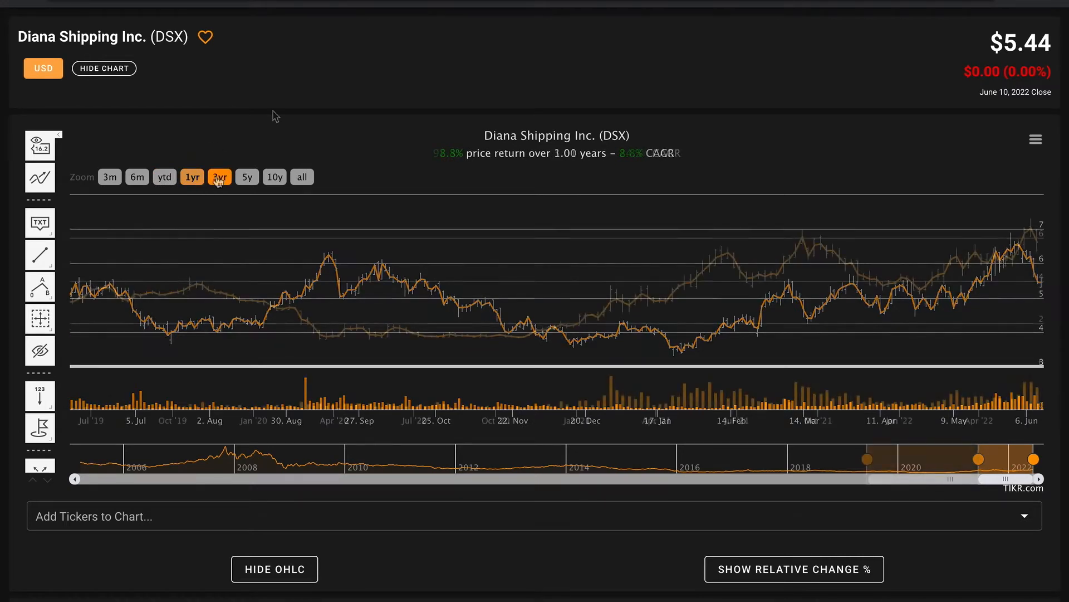
{"action": "left_click", "coordinate": [219, 177]}
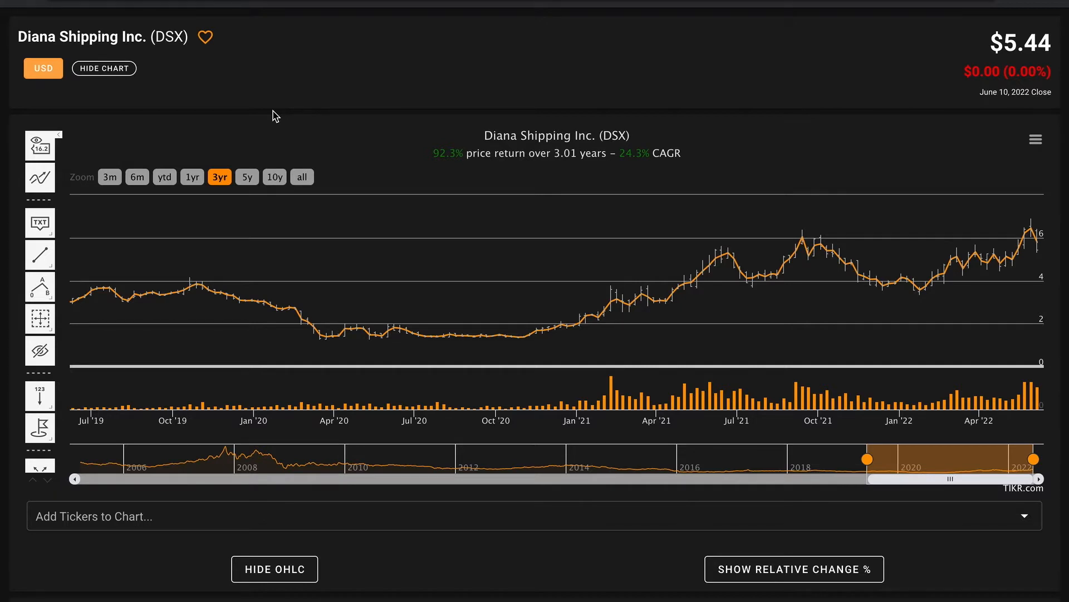
{"action": "left_click", "coordinate": [246, 177]}
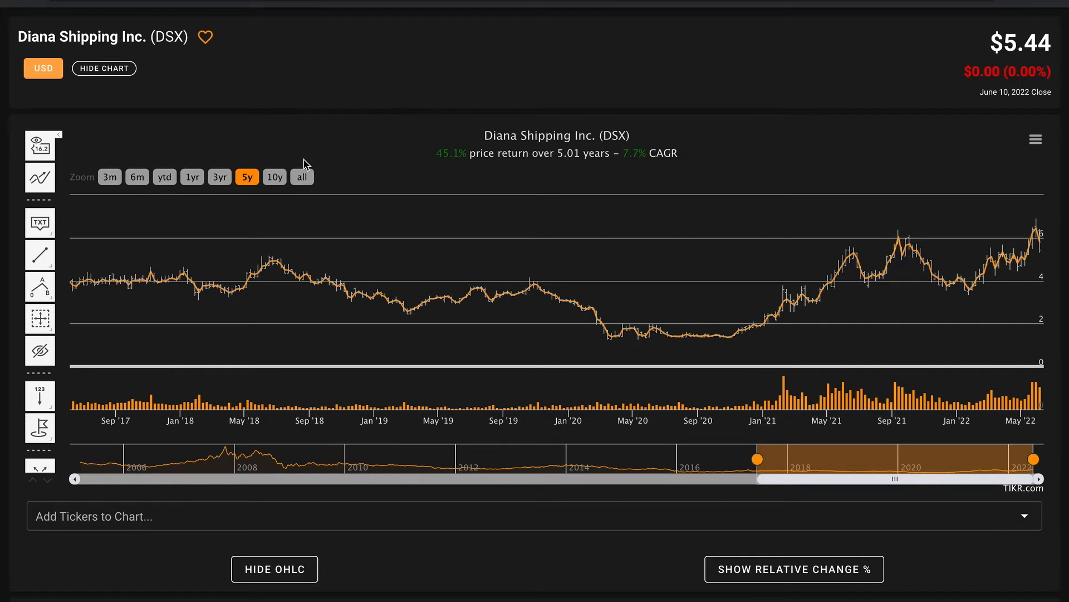
{"action": "left_click", "coordinate": [302, 176]}
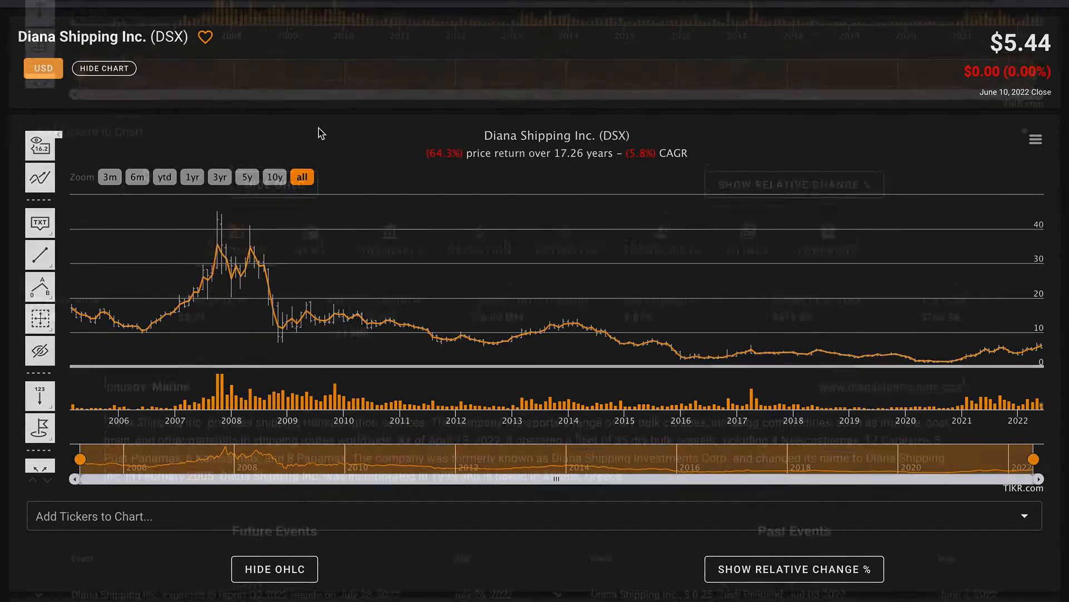
Scroll to DSX key stats ($416.85 MM market cap, 76.63 MM shares) and business description.
{"action": "scroll", "scroll_direction": "down", "scroll_amount": 3}
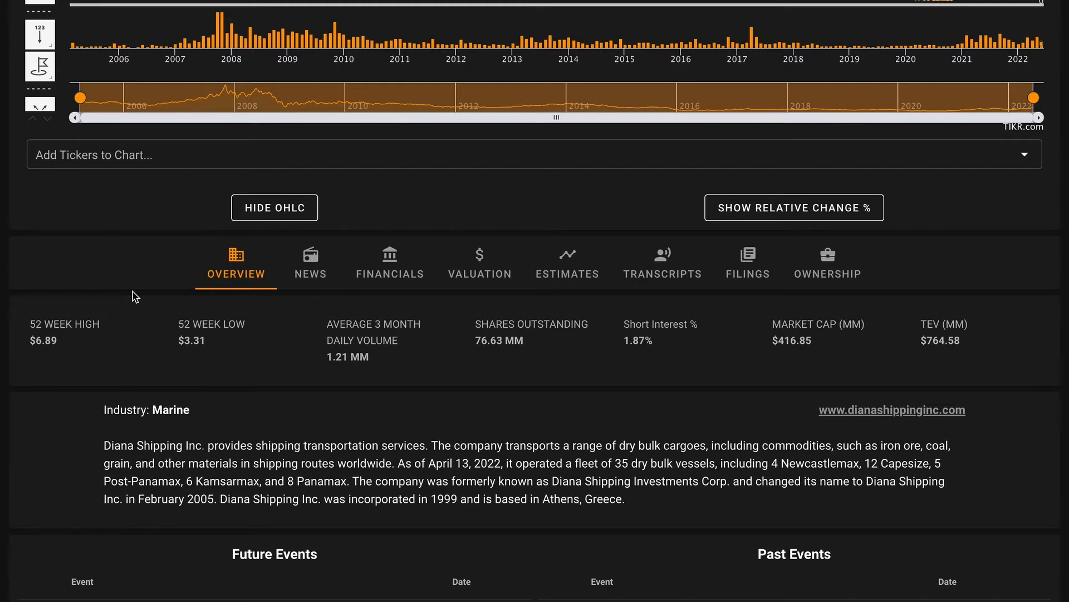
Chart Diana Shipping's LTM P/E multiple: peak 3,673.91x, mean 156.97x, latest 5.78x.
{"action": "left_click", "coordinate": [480, 265]}
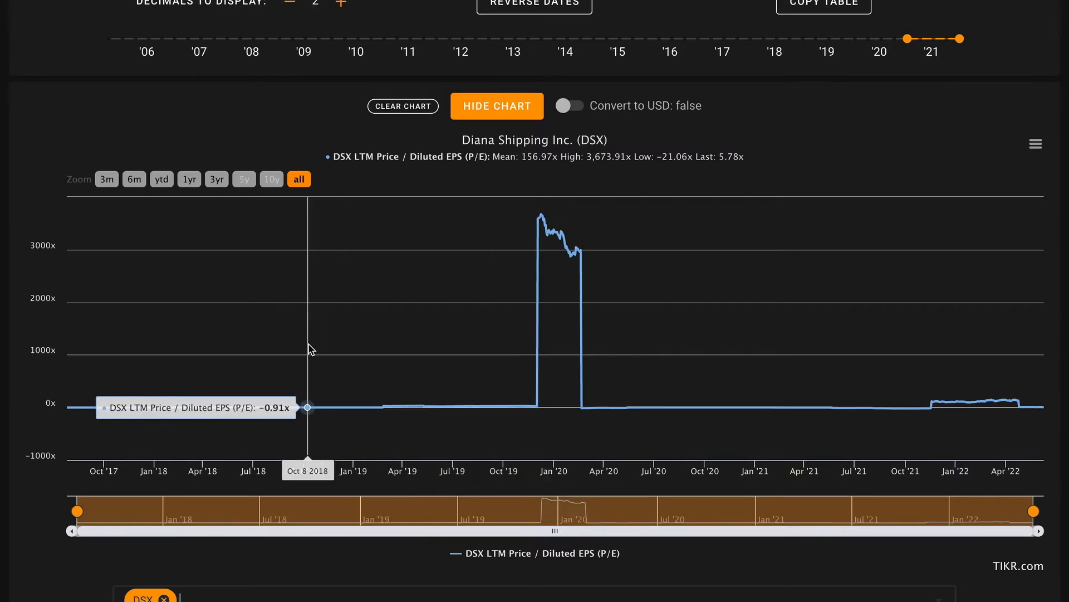
{"action": "mouse_move", "coordinate": [936, 270]}
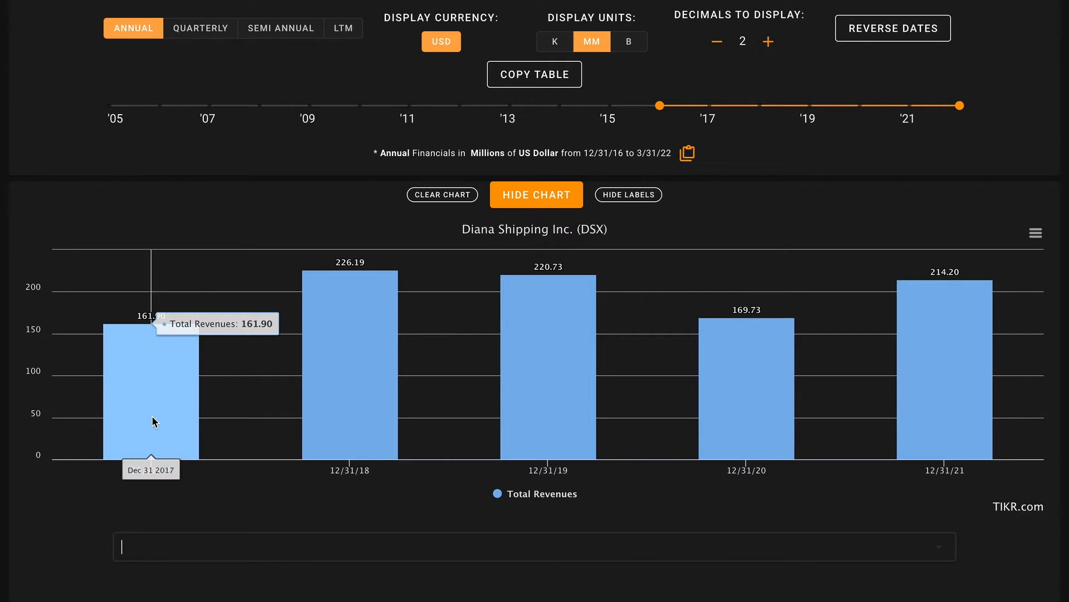
{"action": "mouse_move", "coordinate": [964, 303]}
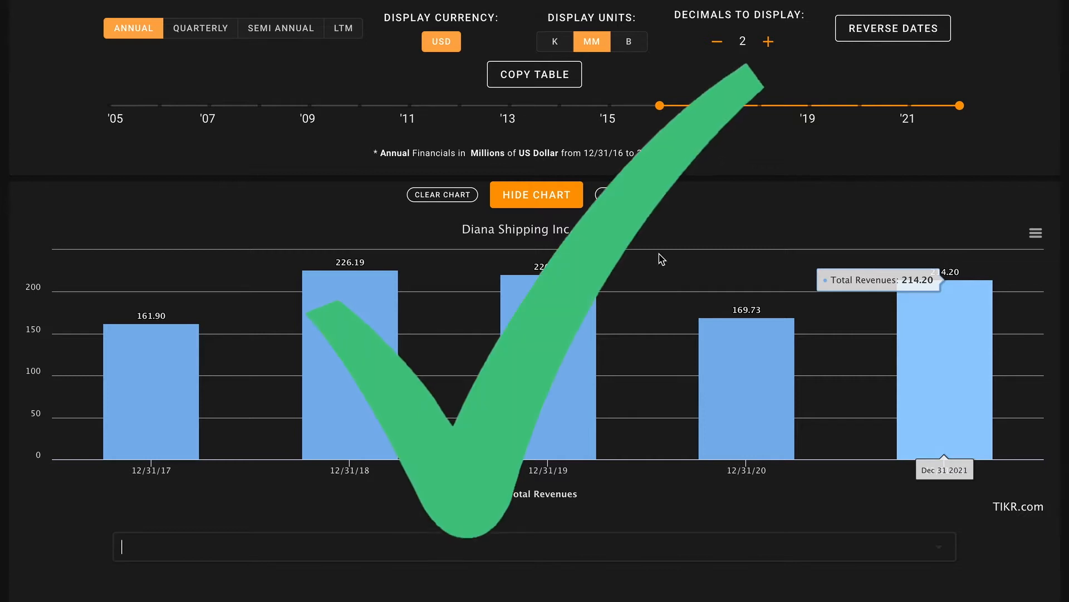
Clear the Total Revenues chart spanning 161.90 (2017) to 214.20 (2021).
{"action": "left_click", "coordinate": [441, 195]}
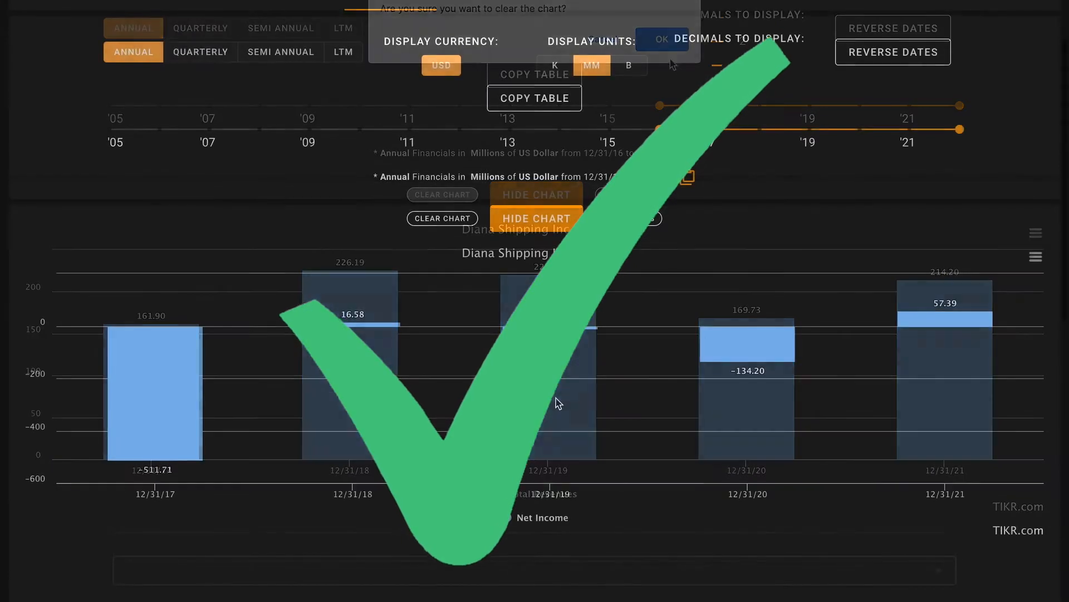
Confirm the clear and chart annual Net Income, from −511.71 MM in 2017 to 57.39 MM in 2021.
{"action": "left_click", "coordinate": [659, 39]}
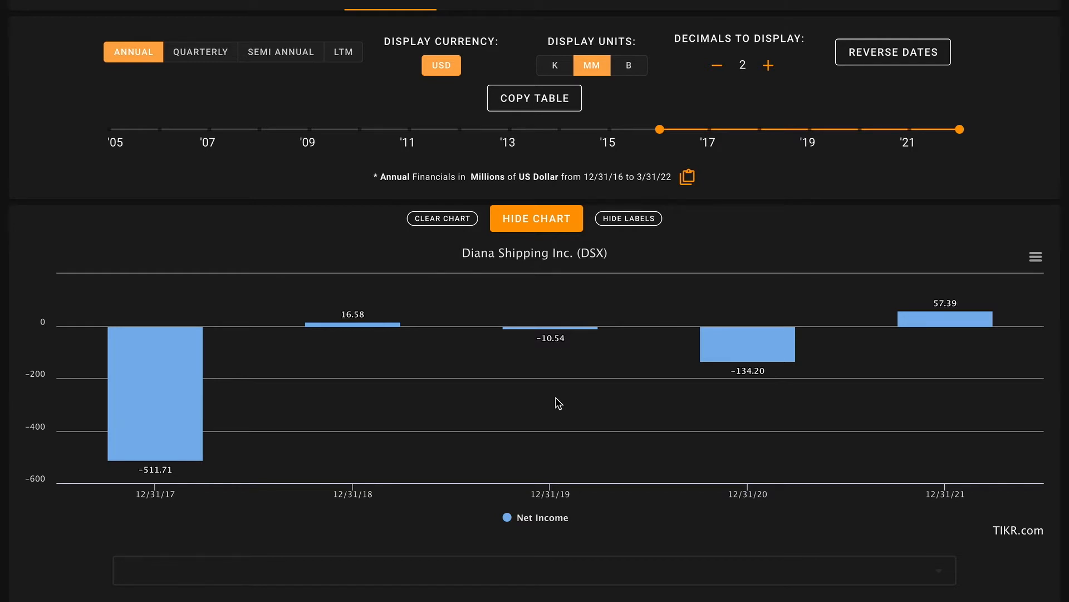
{"action": "left_click", "coordinate": [532, 570]}
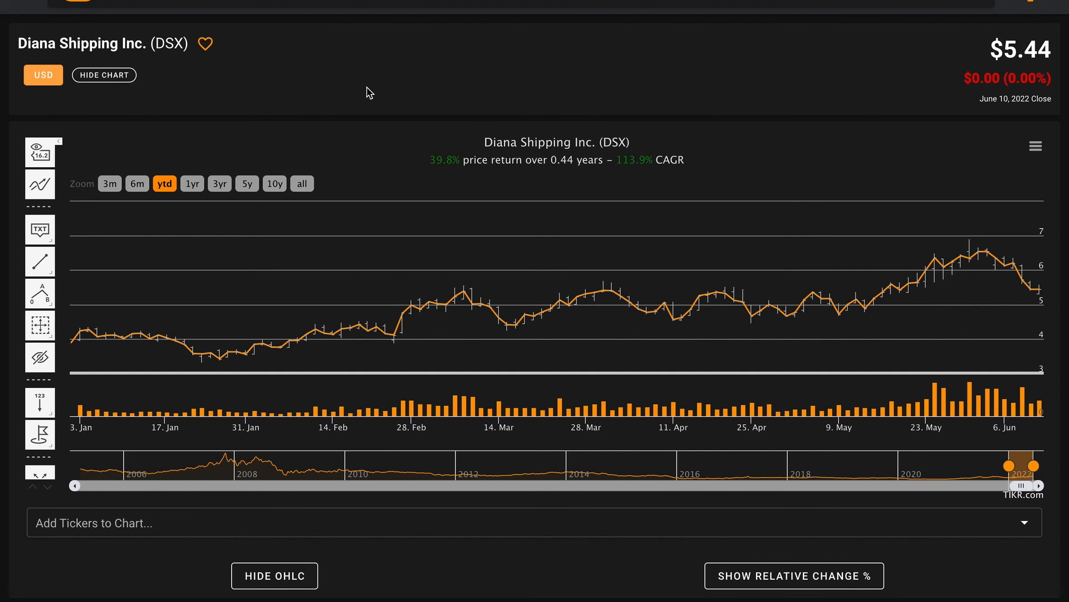
{"action": "mouse_move", "coordinate": [378, 43]}
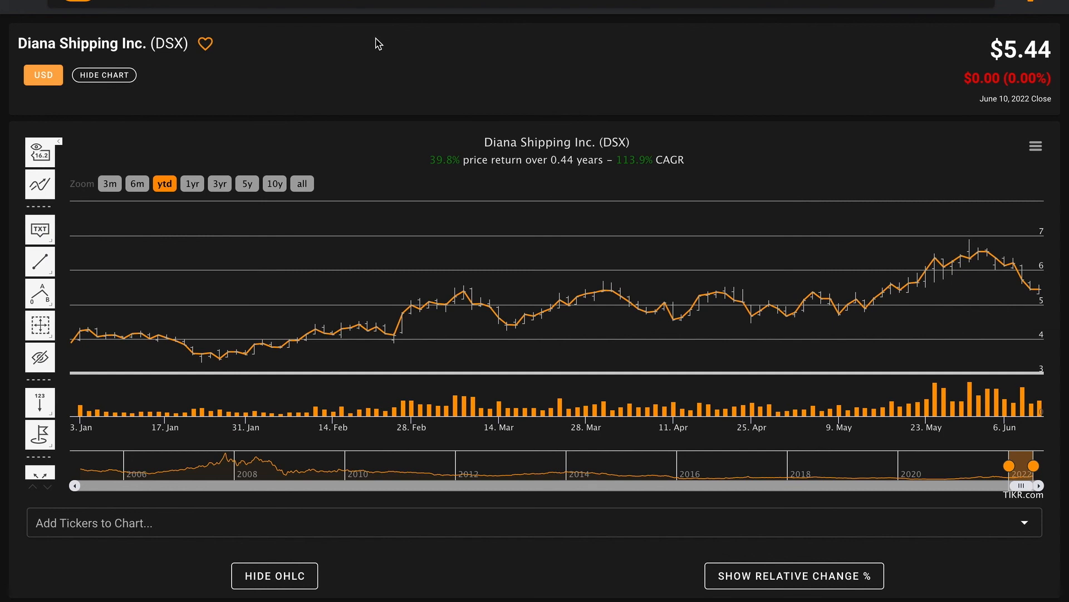